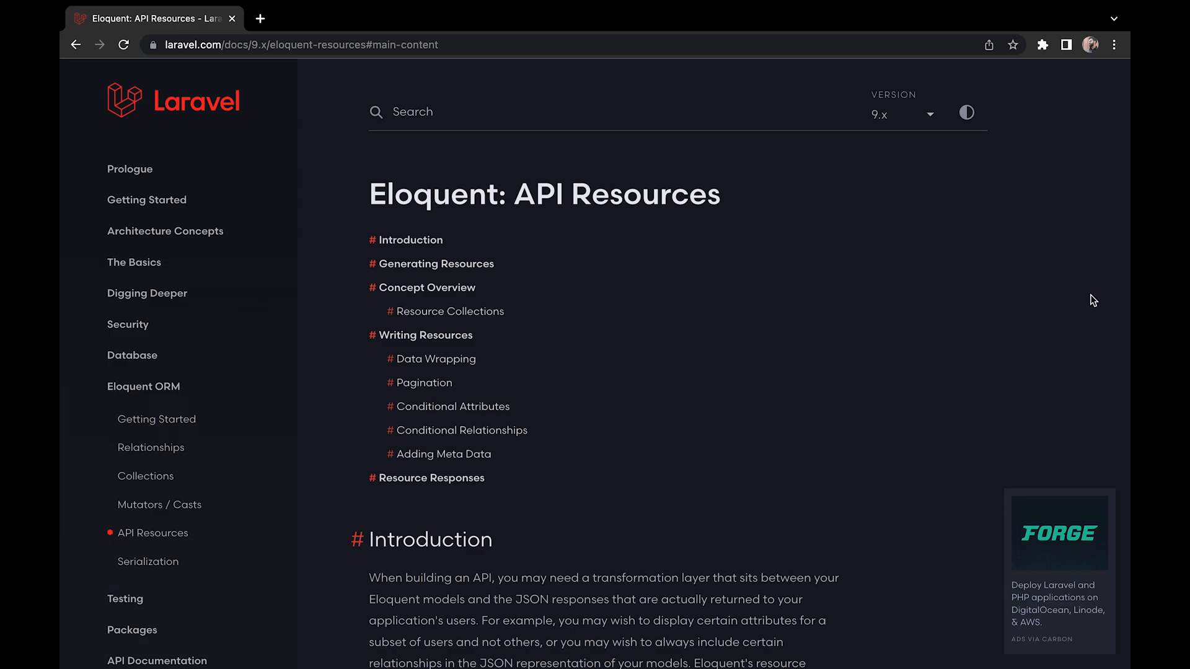
Step: Generate UserResource with php artisan make:resource and open UserResource.php at its toArray return
scroll("down", 3)
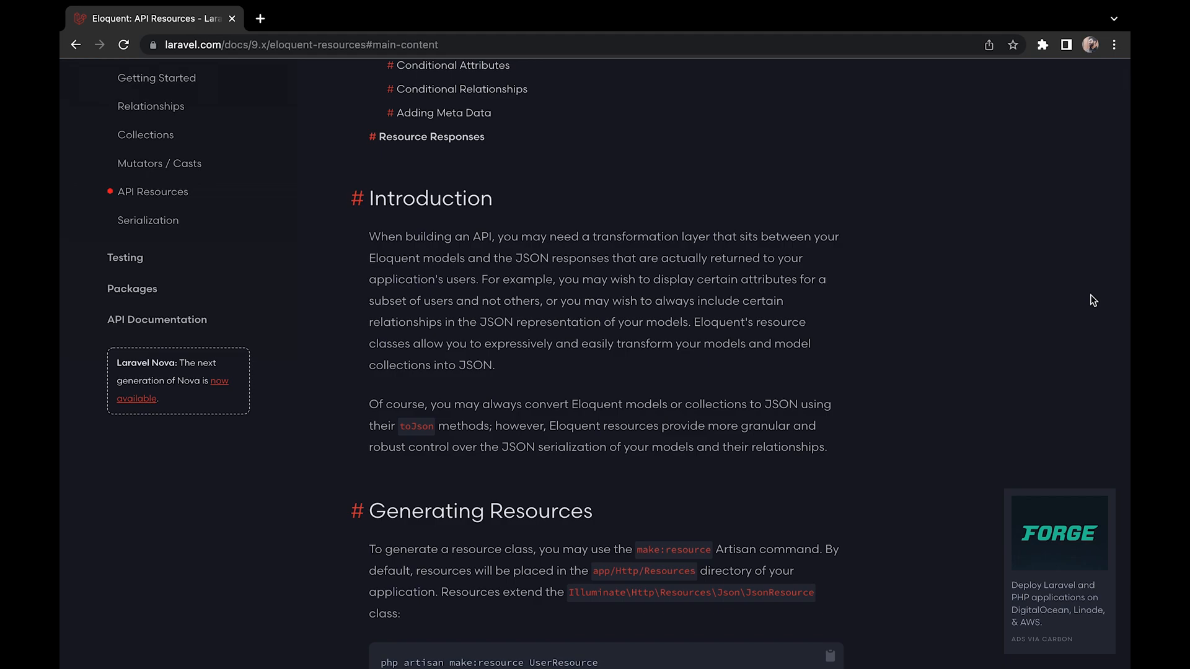
scroll("down", 3)
type("php artisan make:resource U")
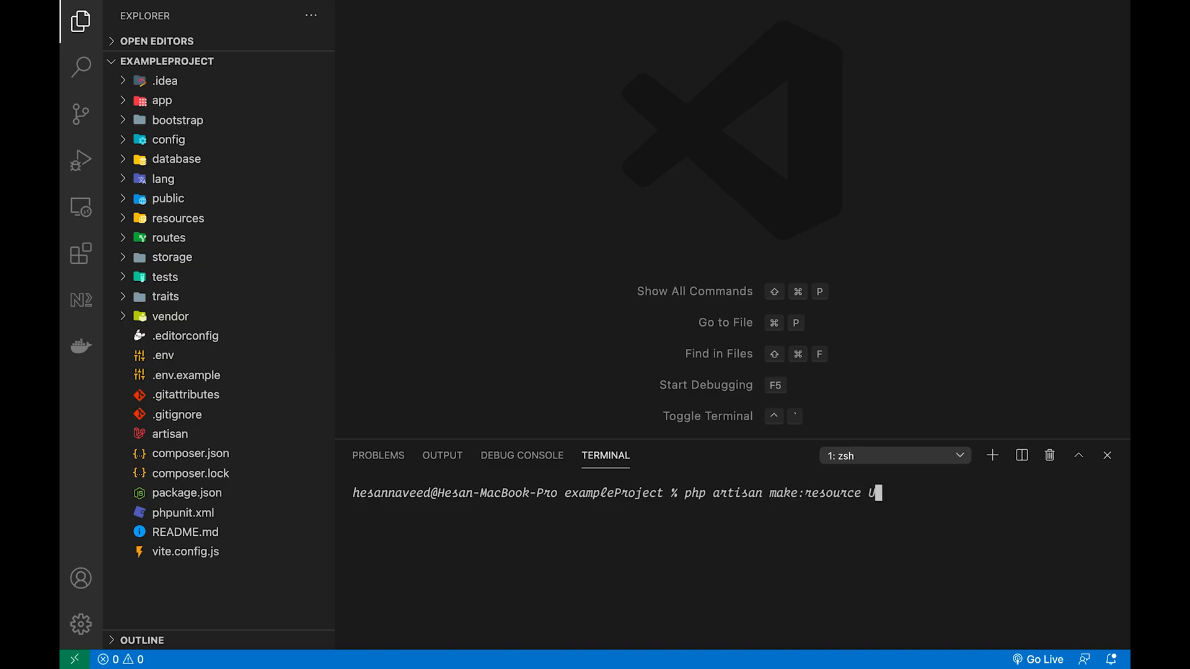
key("Return")
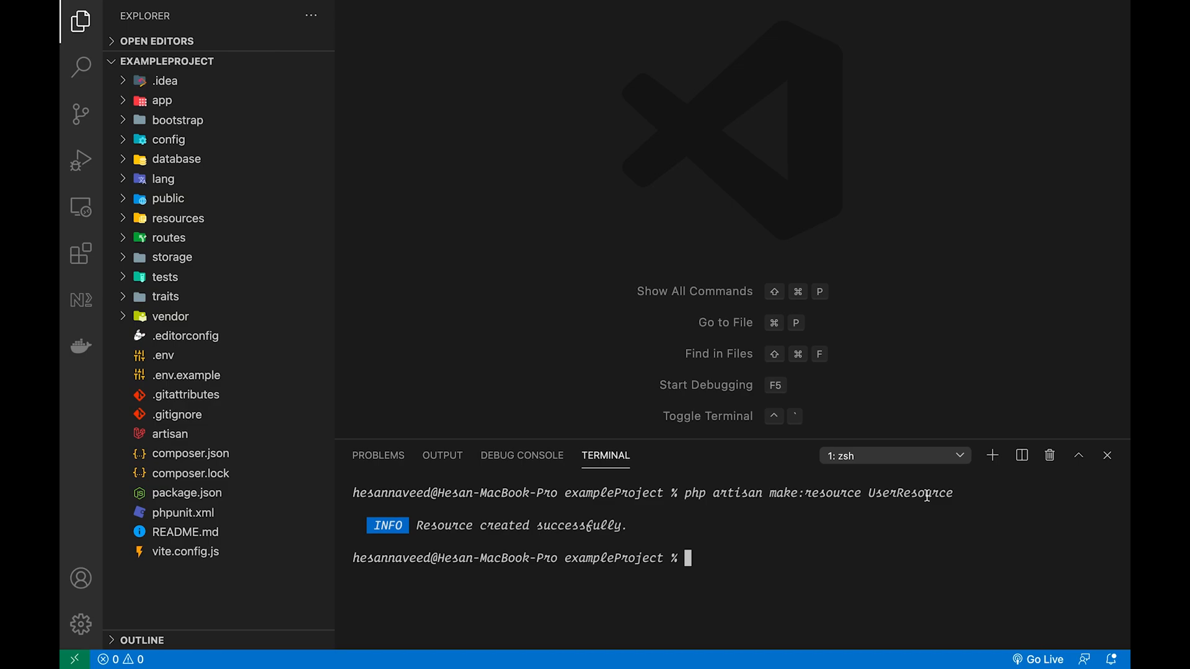
mouse_move(910, 493)
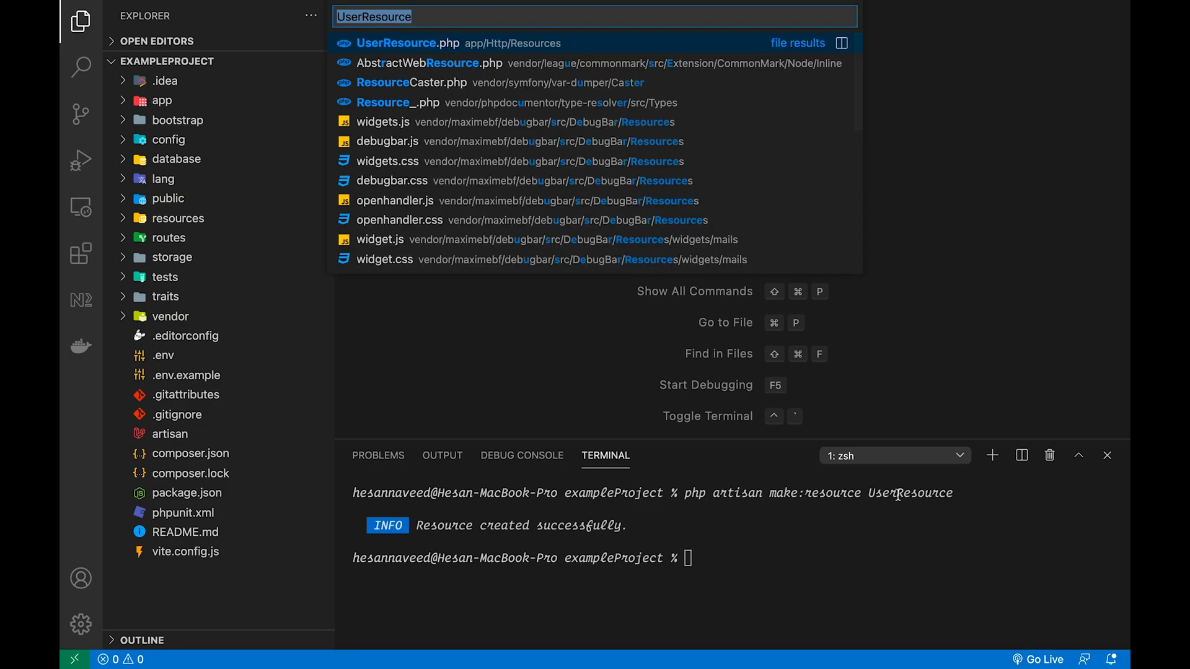
left_click(396, 43)
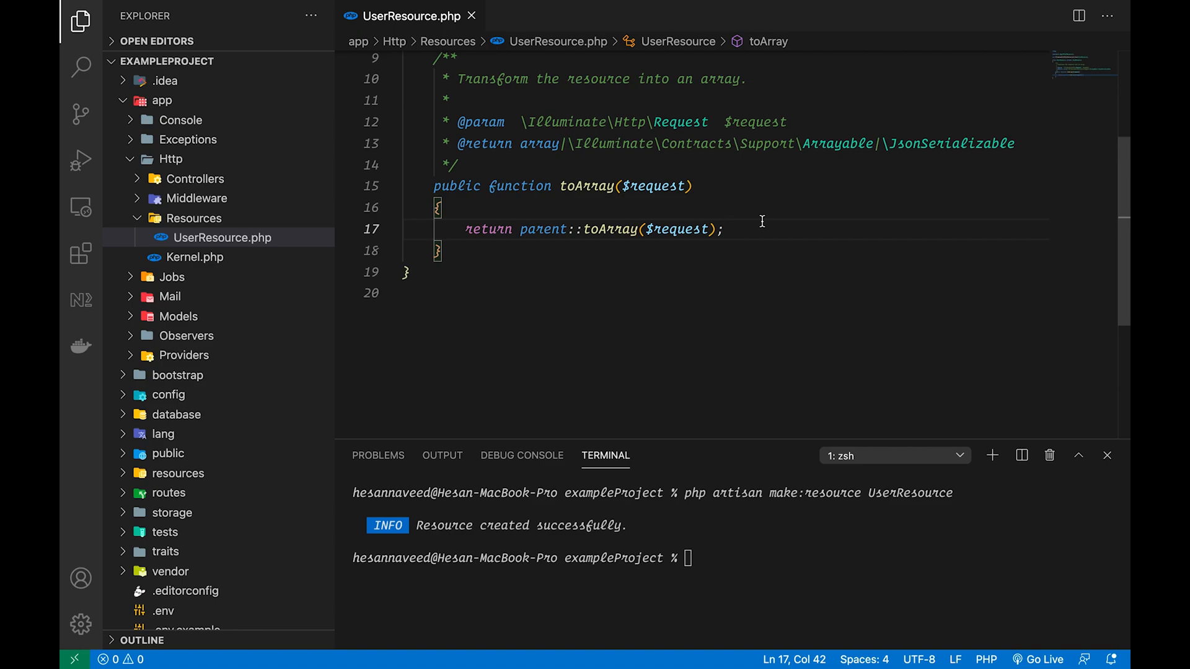
left_click(725, 230)
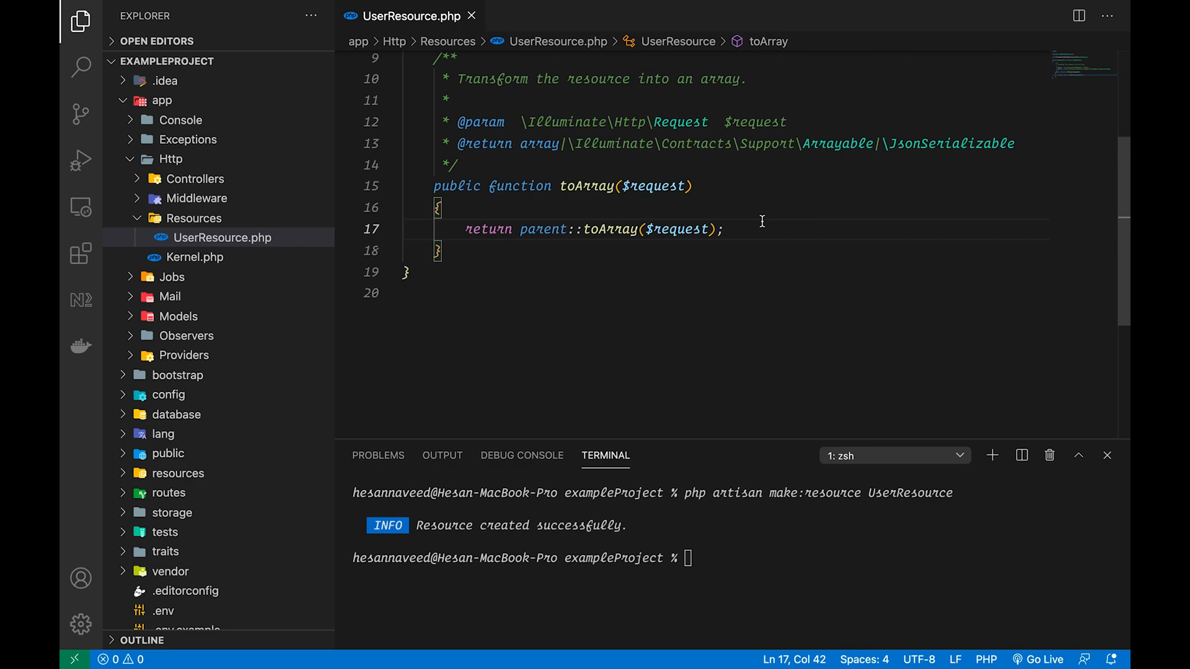
left_click(726, 229)
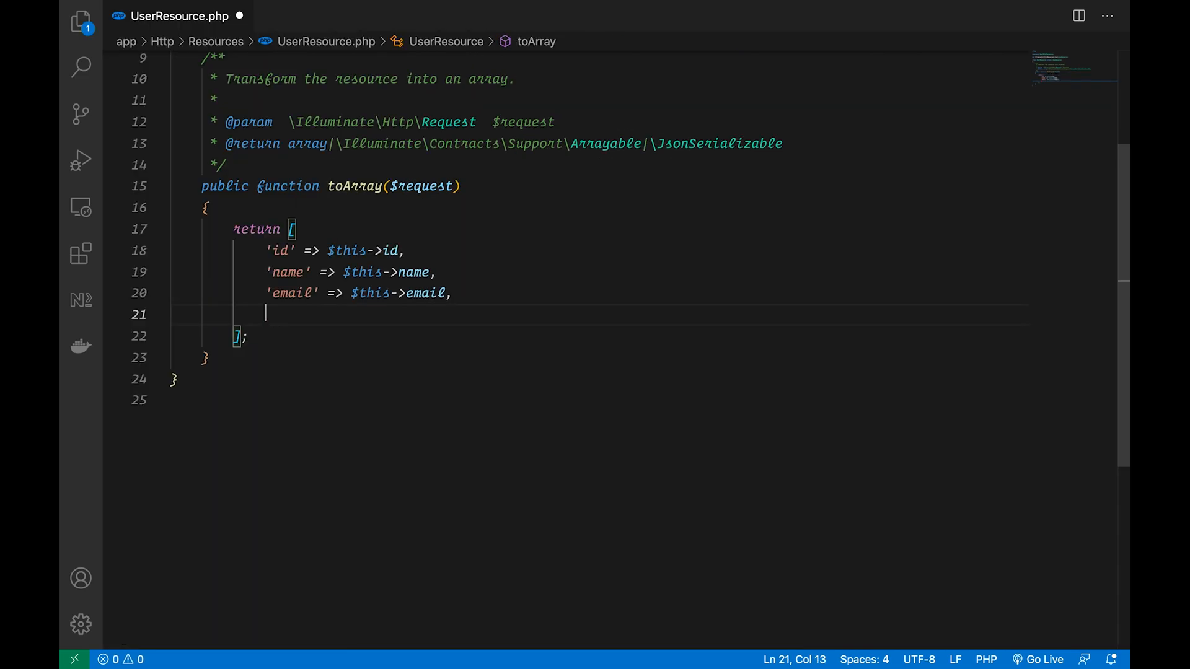
Step: Add 'profile' => UserProfileResource::make($this->whenLoaded('profile')) and public static $wrap = 'user'
type("'pro'")
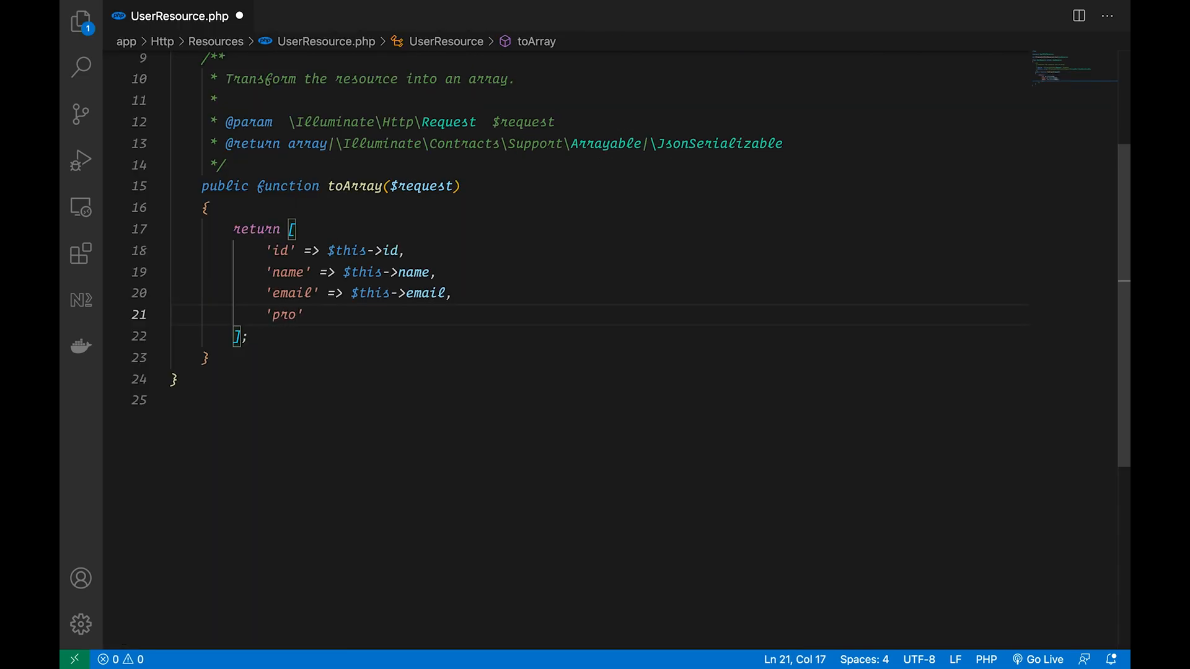
type("file' =>")
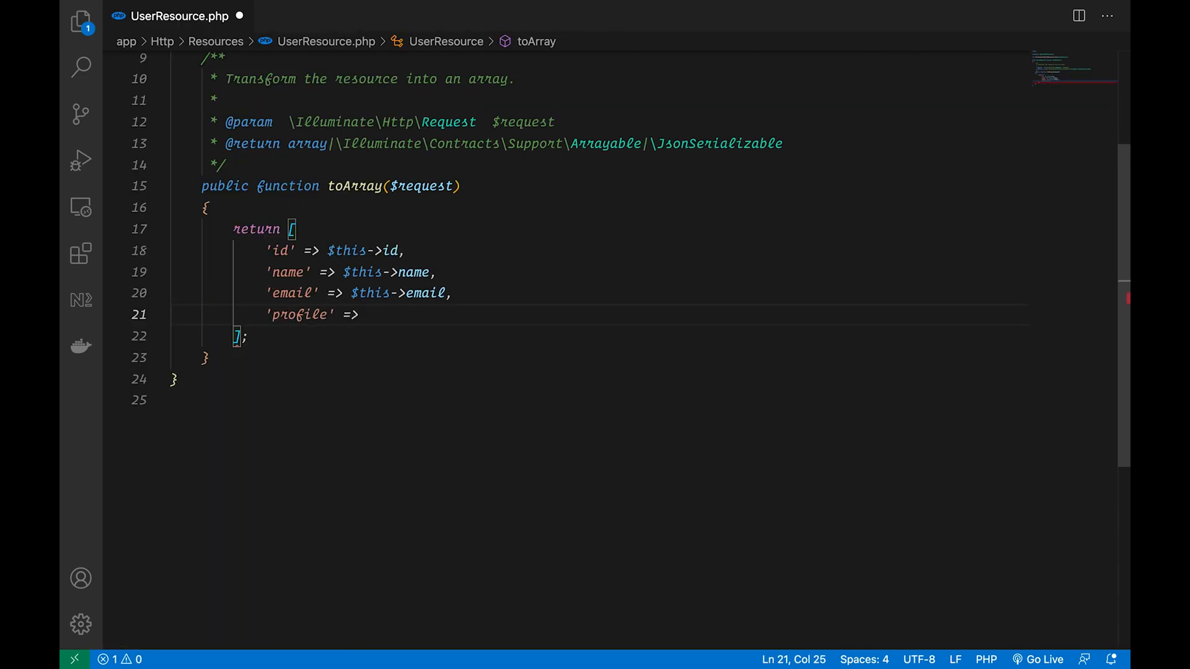
type("UserProfileResource")
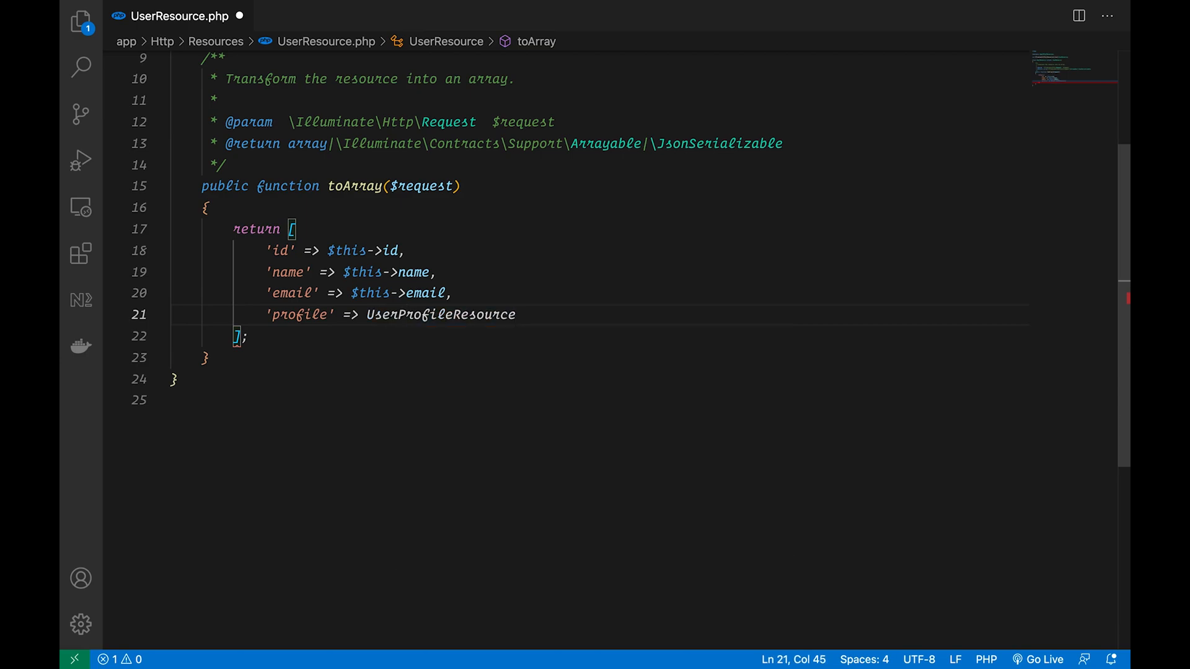
type("::make(t")
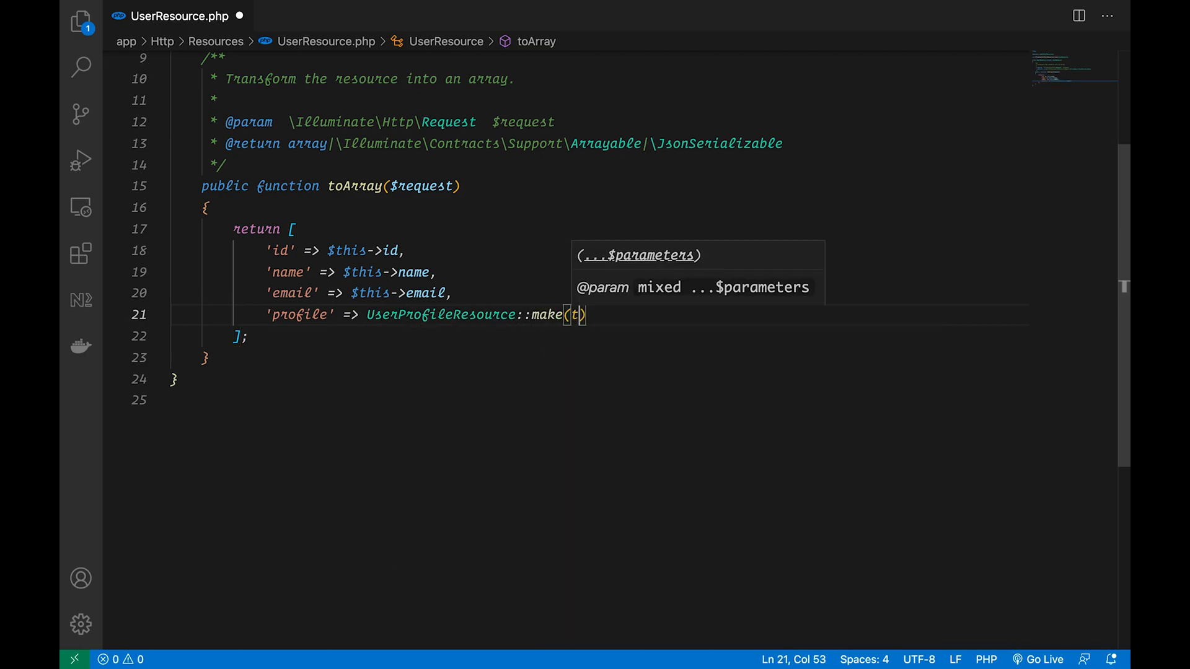
type("$this->p")
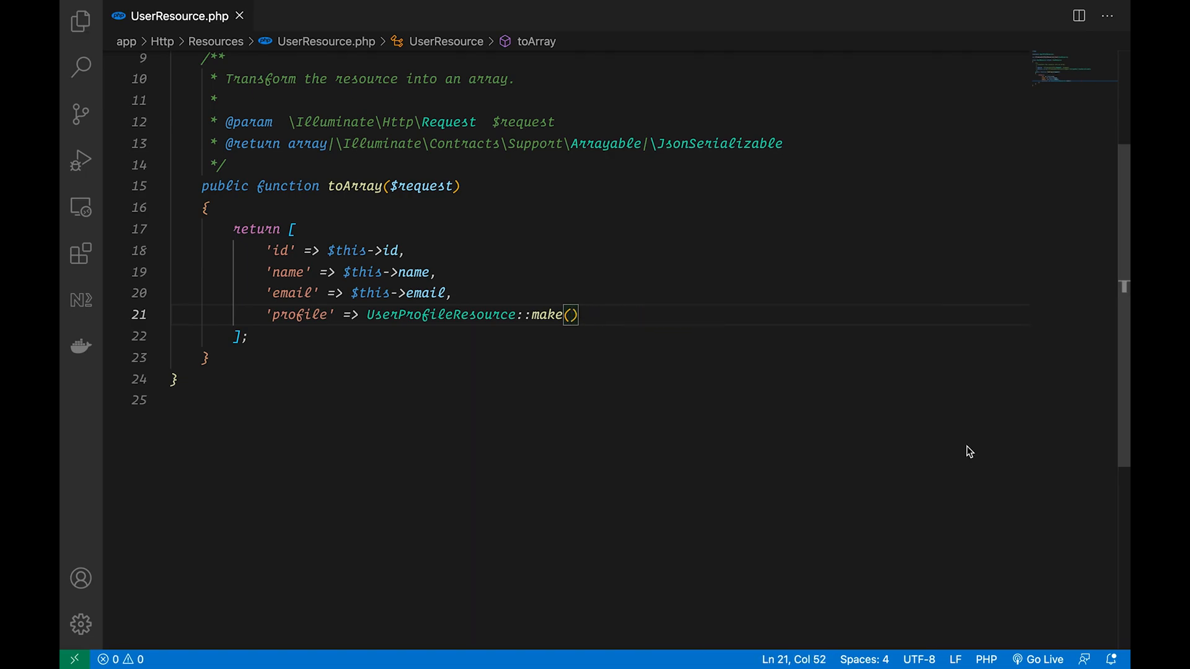
type("this->whenLoaded('profile'")
type("// If the Relation is not loaded then the key will be removed from the repsonse")
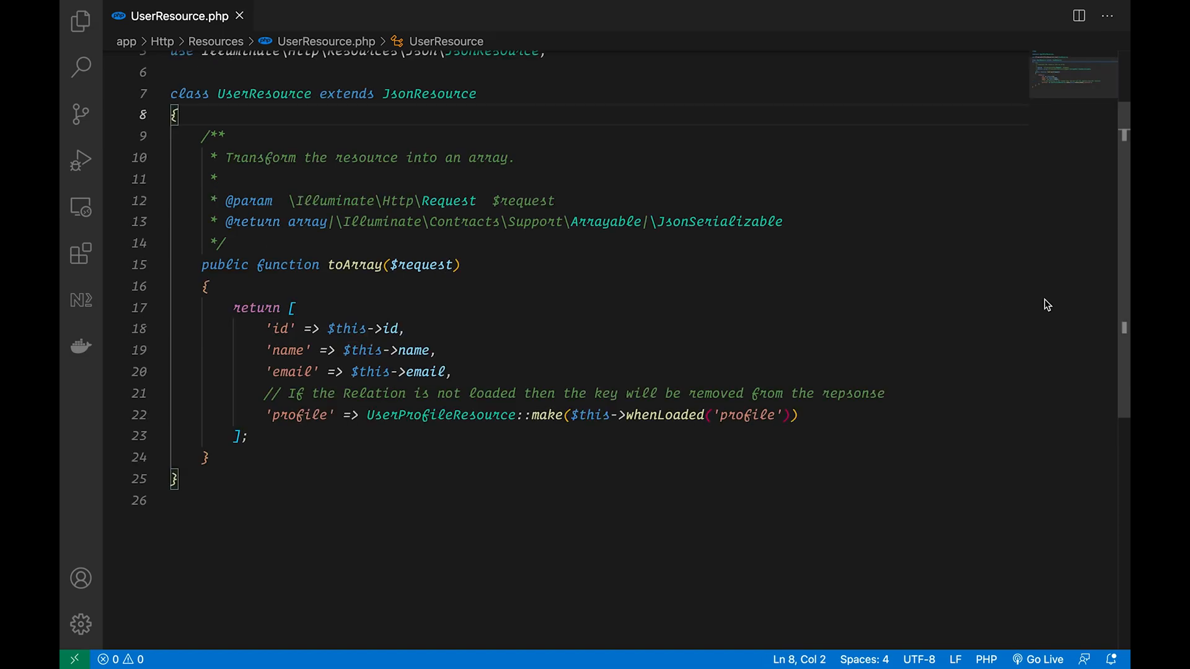
type("public static $wrap = 'user';")
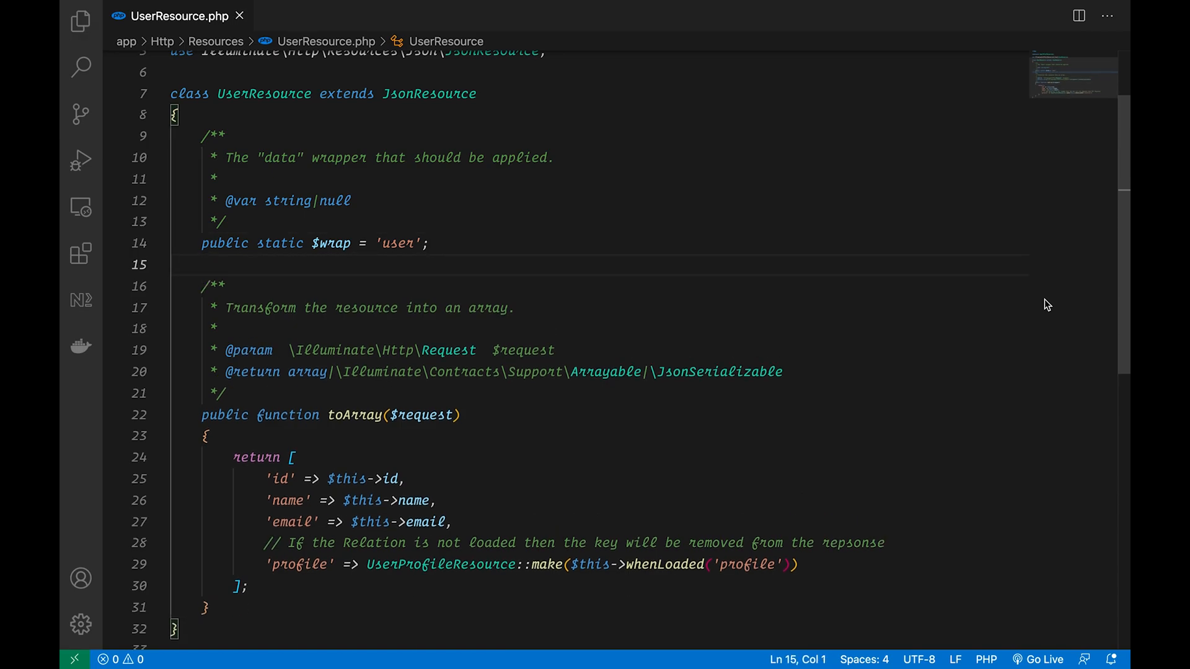
Step: Finish the $wrap = 'user' edit in UserResource.php so the file is saved
left_click(173, 264)
type("App")
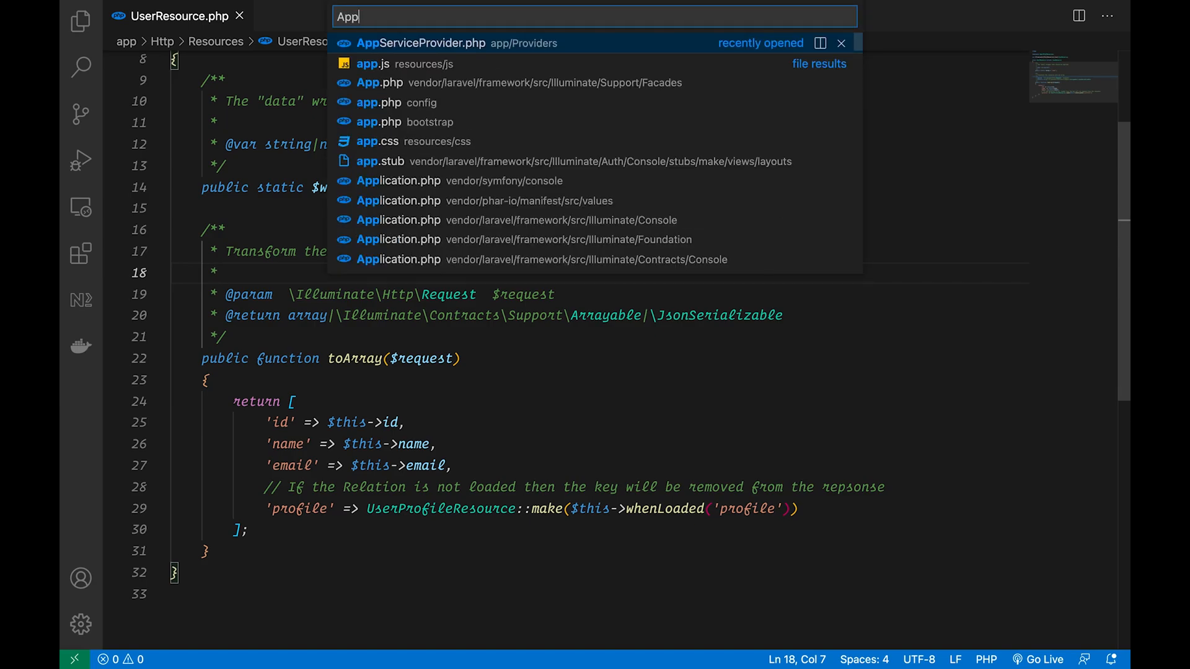
Step: Call JsonResource::withoutWrapping() in AppServiceProvider's boot method and save it
left_click(421, 43)
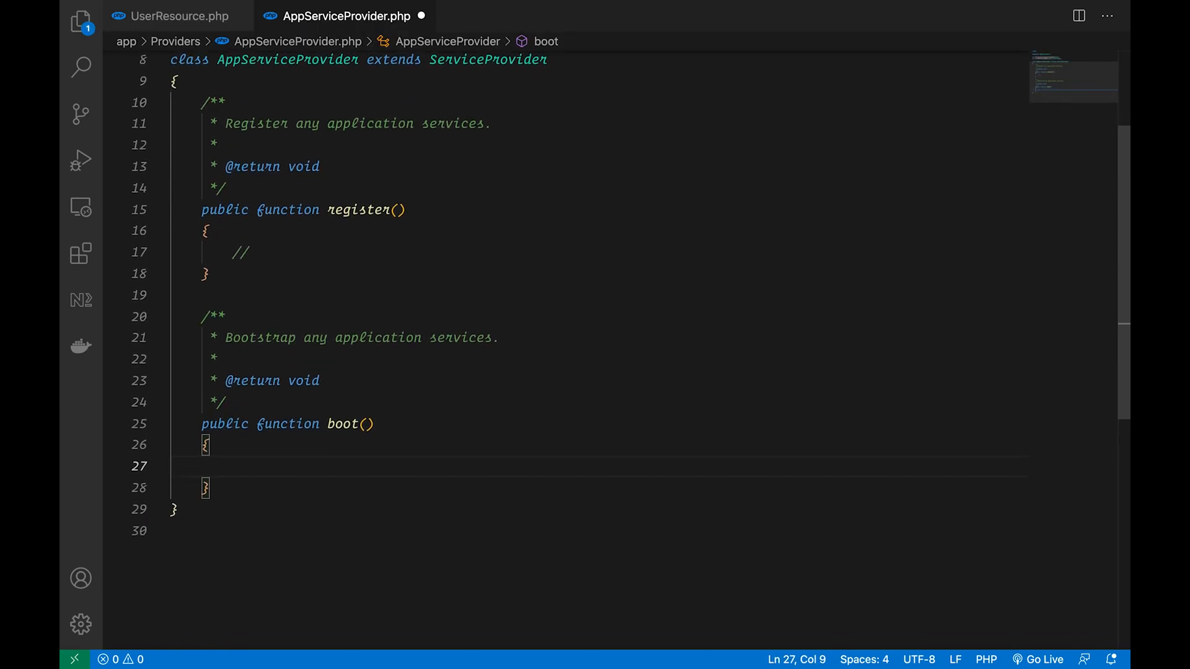
type("JsonResource::withoutWrapping();")
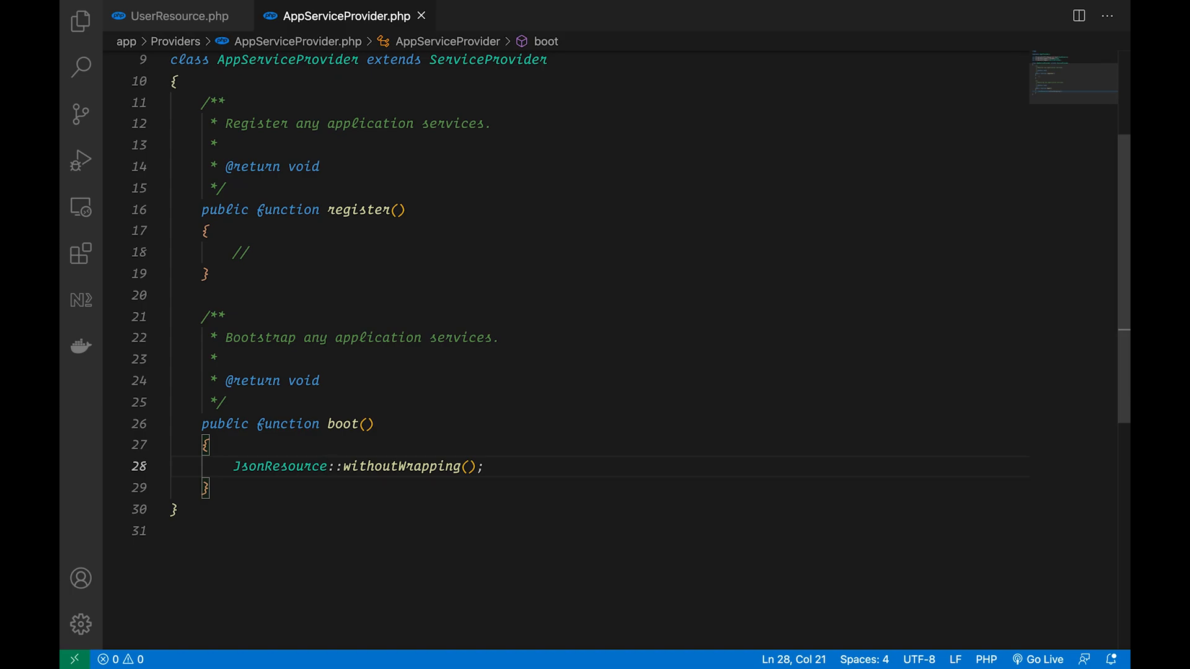
left_click(328, 466)
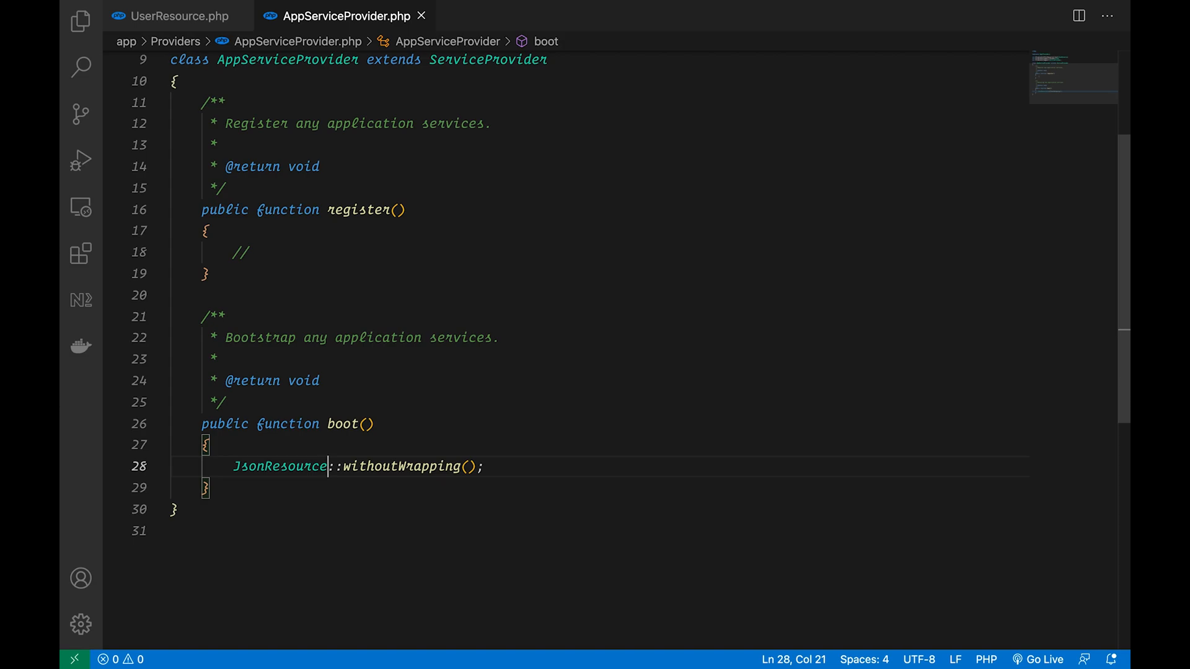
left_click(331, 16)
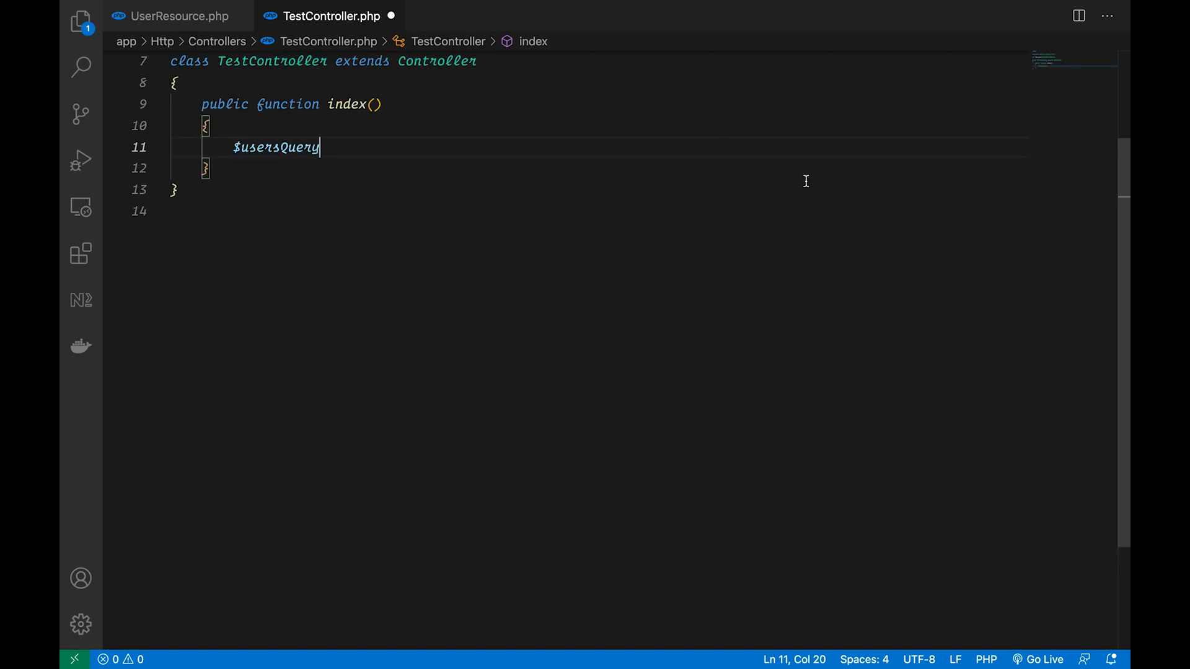
Step: In TestController index, paginate User::query() by 10 and return UserResource::collection($data)
type("= User::query();")
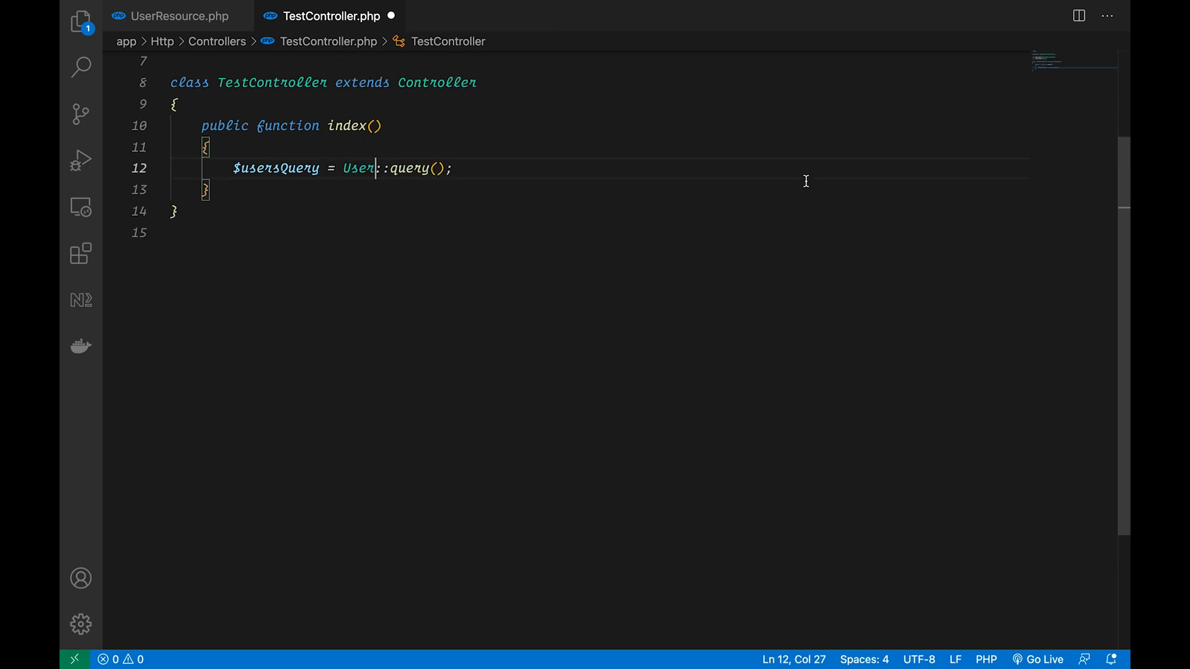
type("$data")
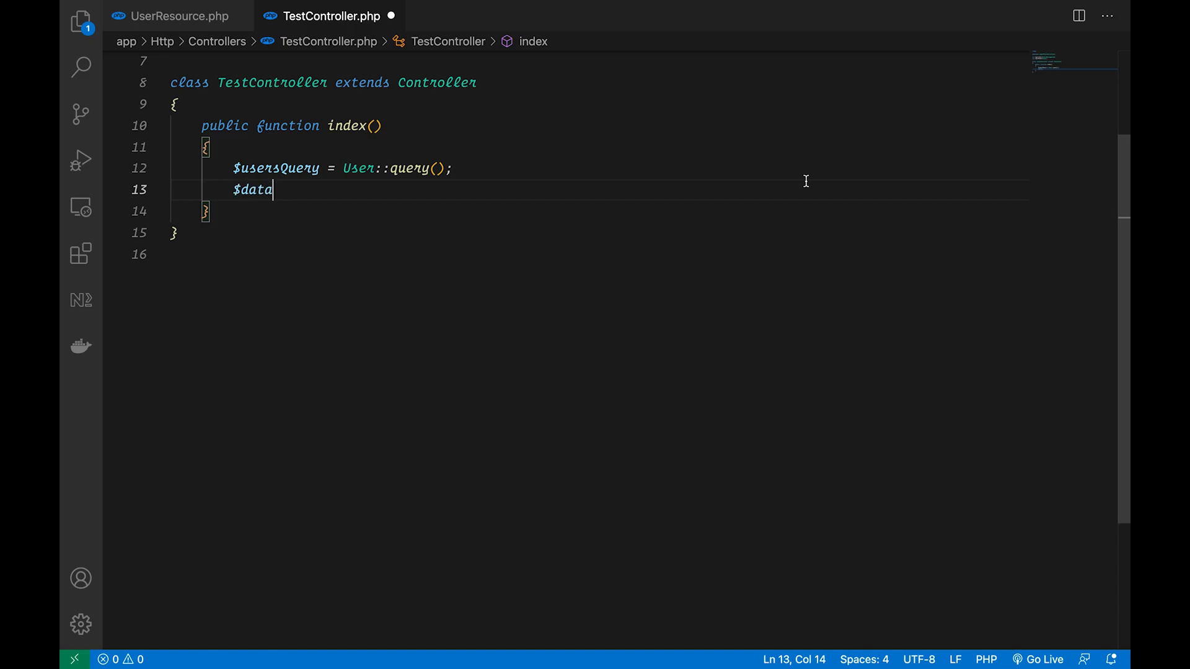
type("= $usersQuery->paginate(10);")
type("return")
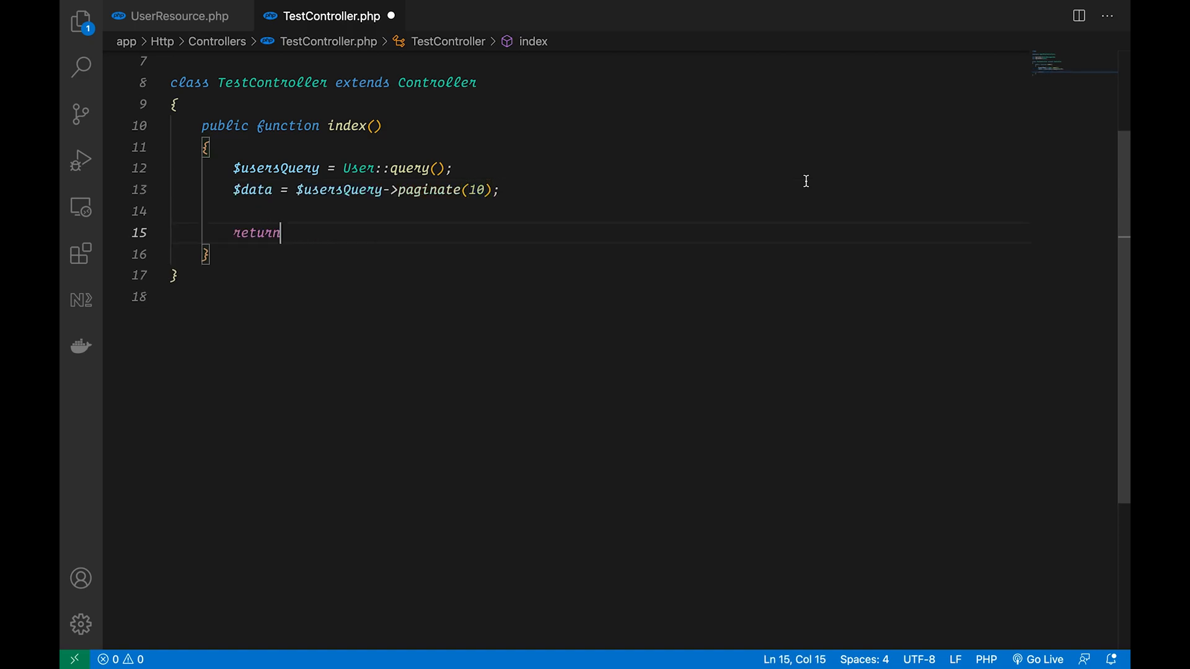
type("UserResource::collection()")
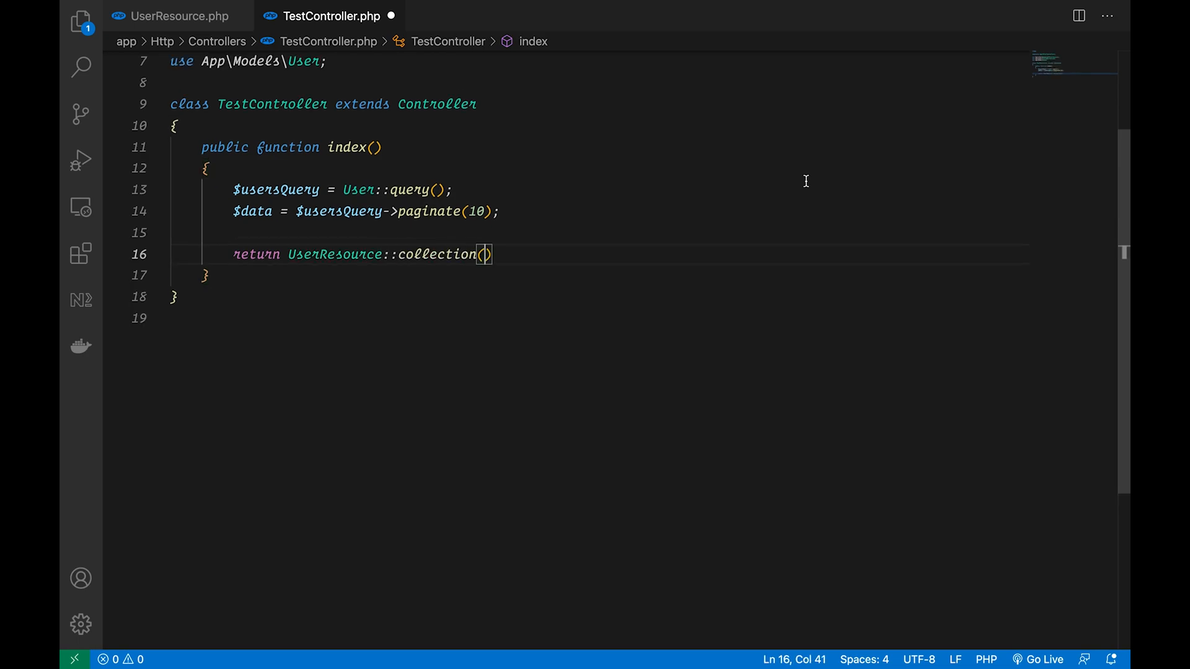
type("$data);")
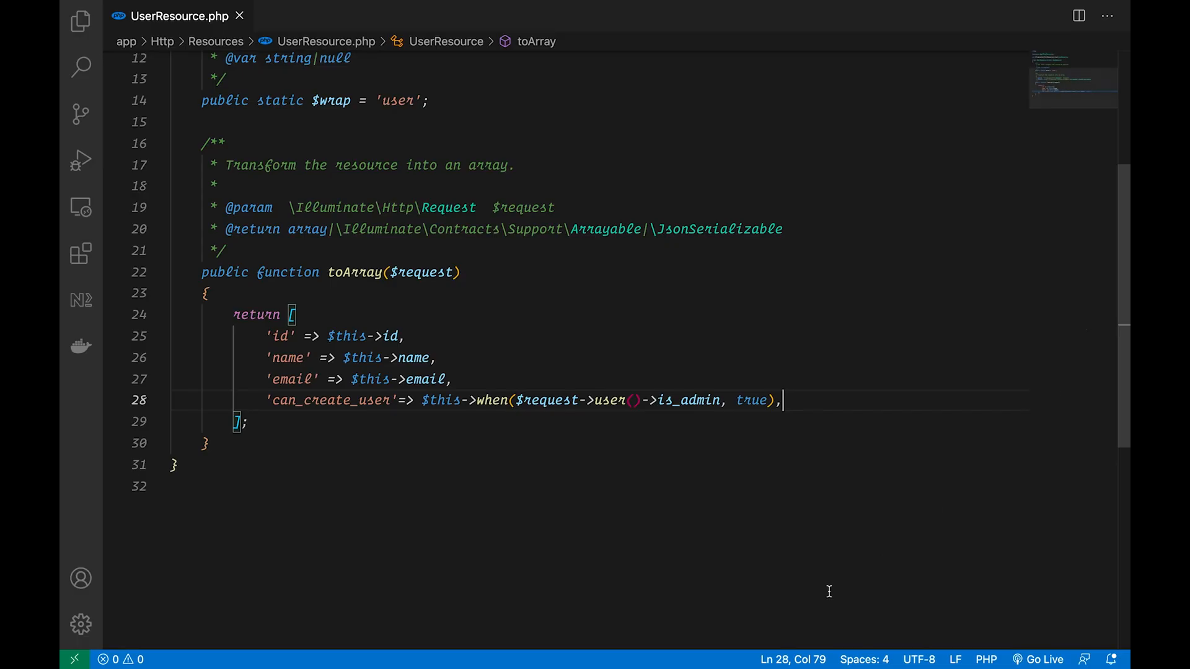
mouse_move(1079, 331)
type("'can_create_user'=> $this->when($request->user()->is_admin, fn () => true),")
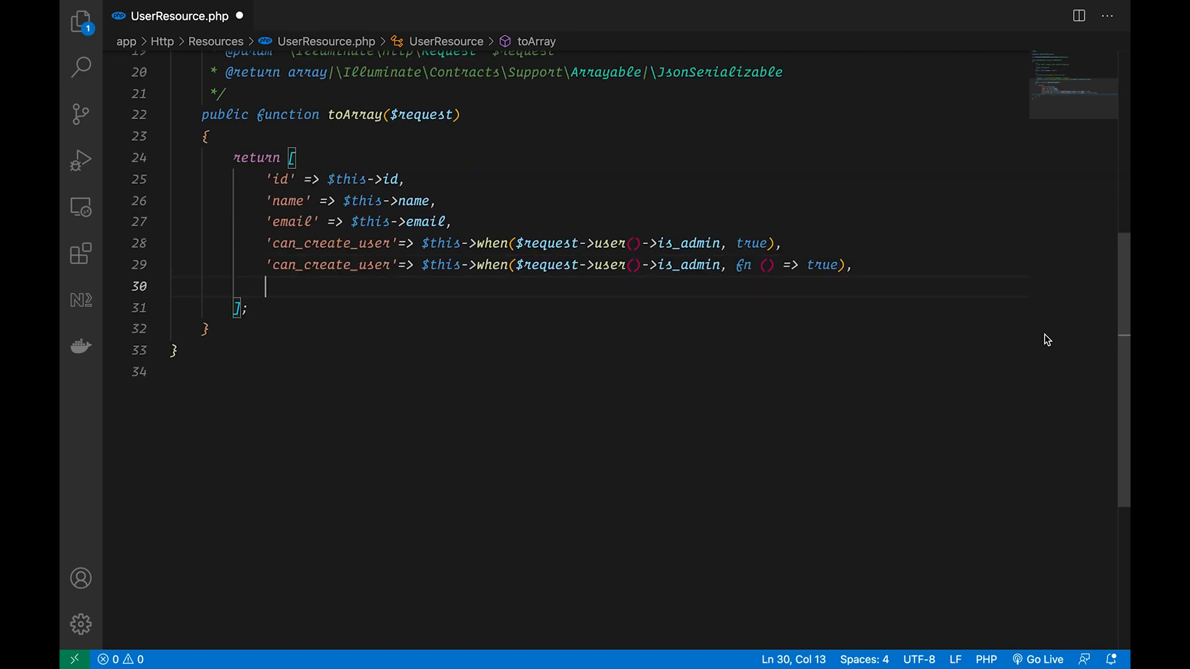
Step: Add an admin-only mergeWhen with 'some-key' => 'value' and a withResponse X-Value header set to 'True'
type("$this->mergeWhen($request->user()->isAdmin(), [")
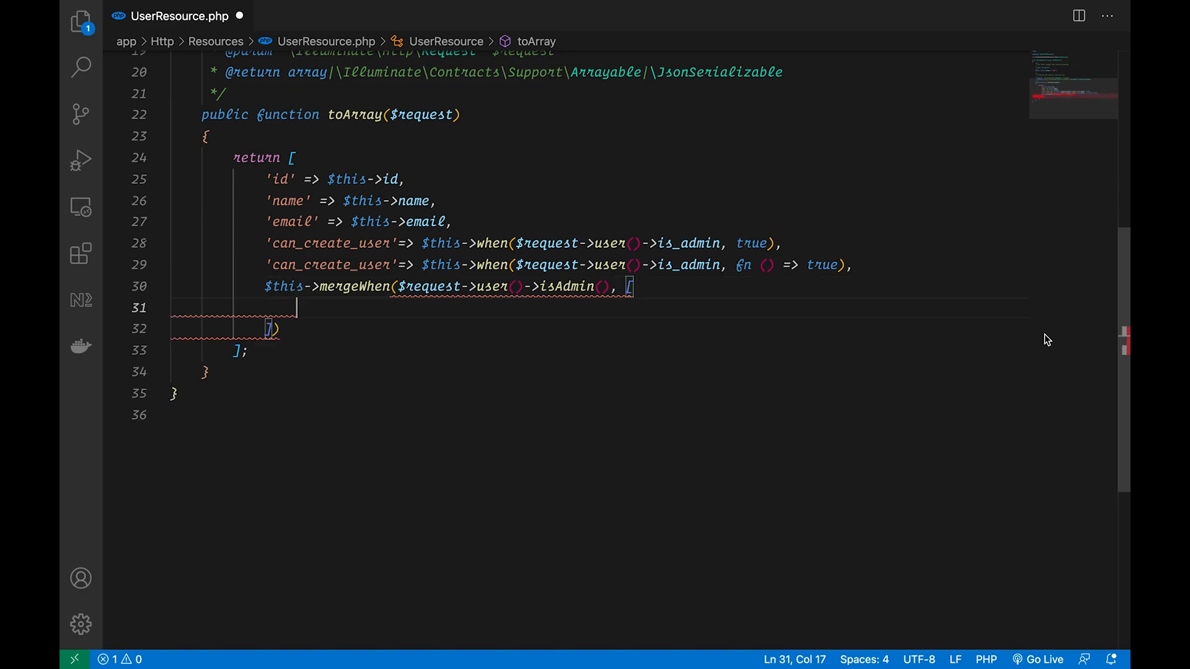
type("'some-key':")
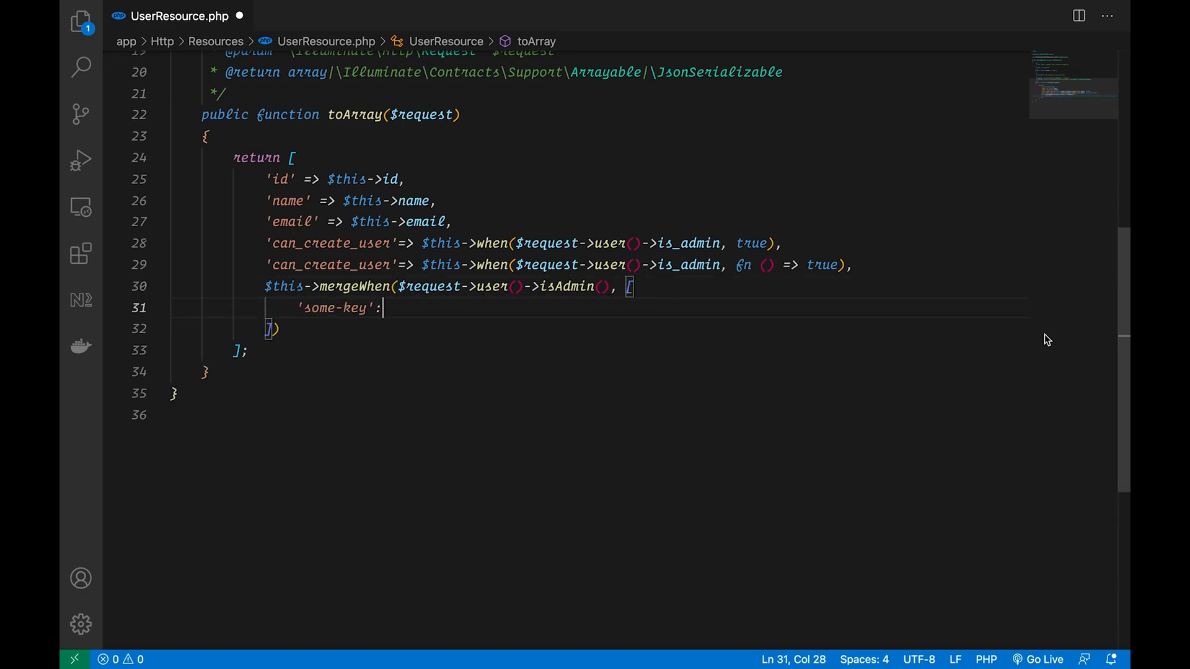
type("=> 'value'")
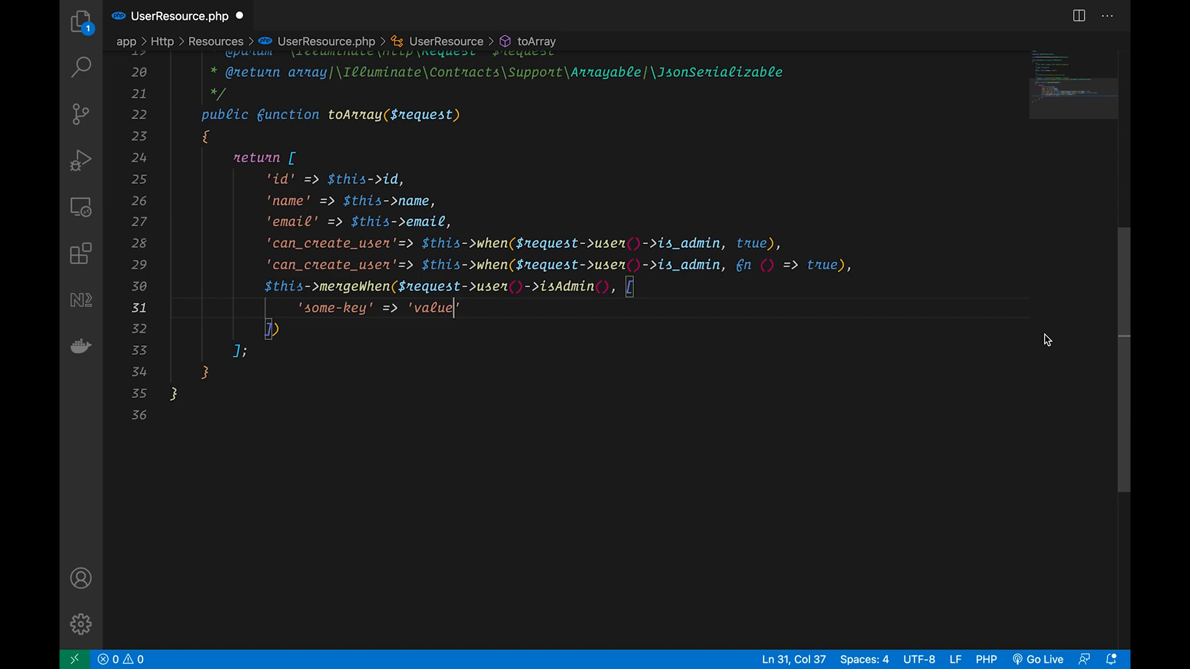
key("ctrl+s")
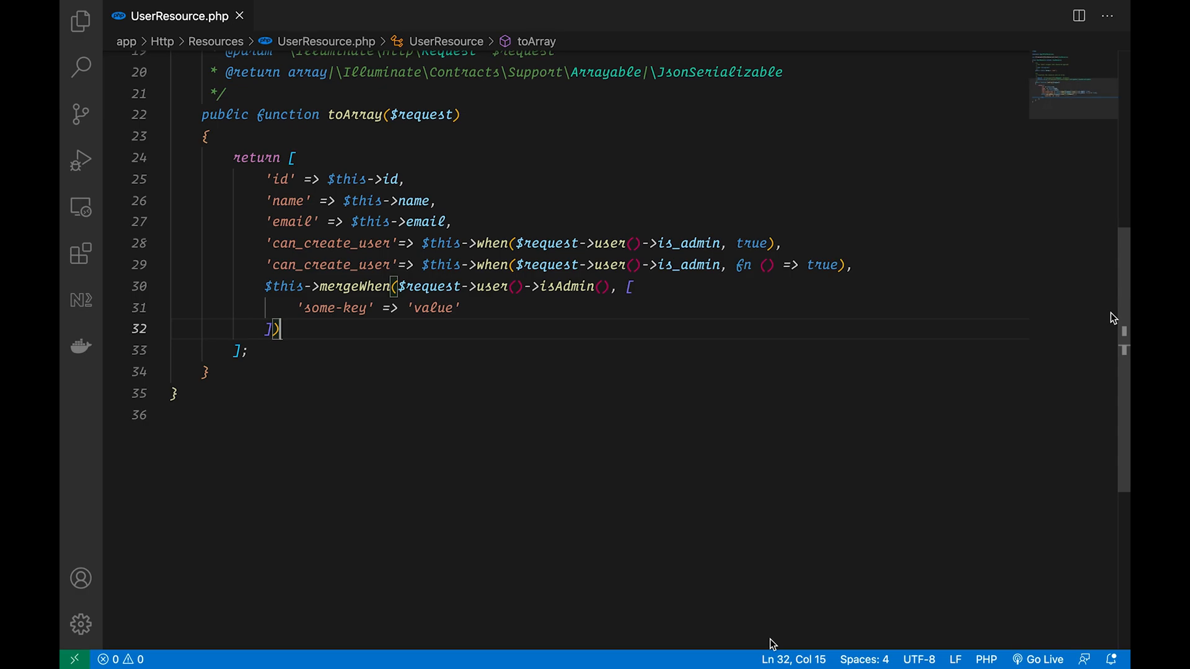
left_click(176, 393)
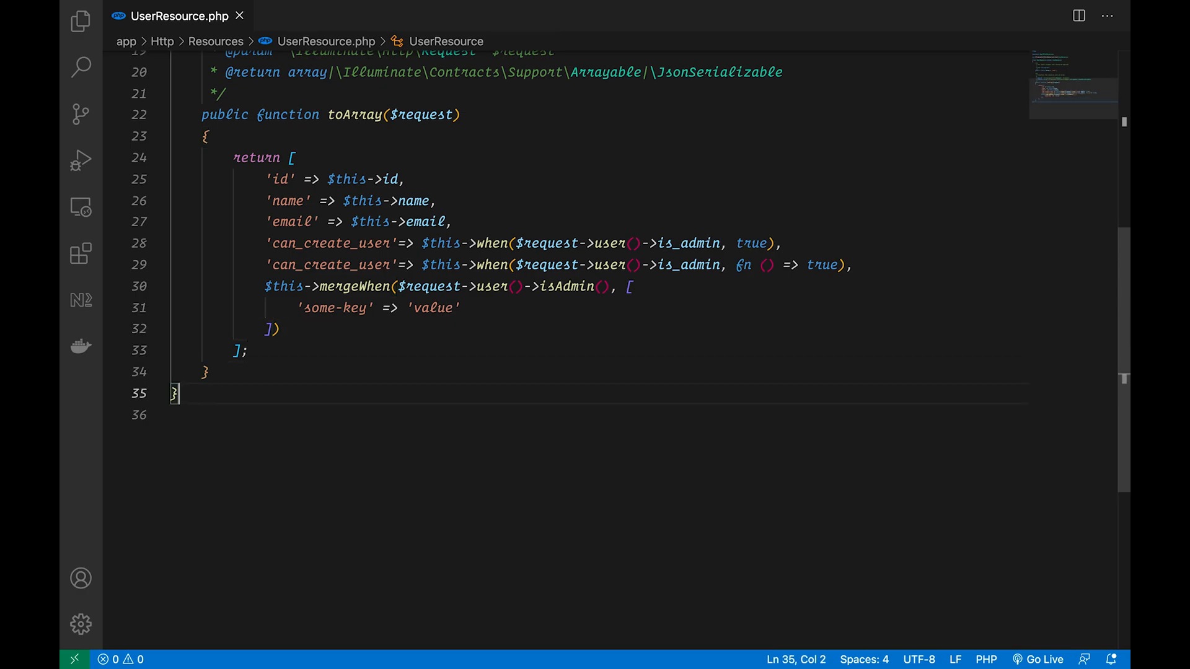
type("$response->header('X-Value', 'True');")
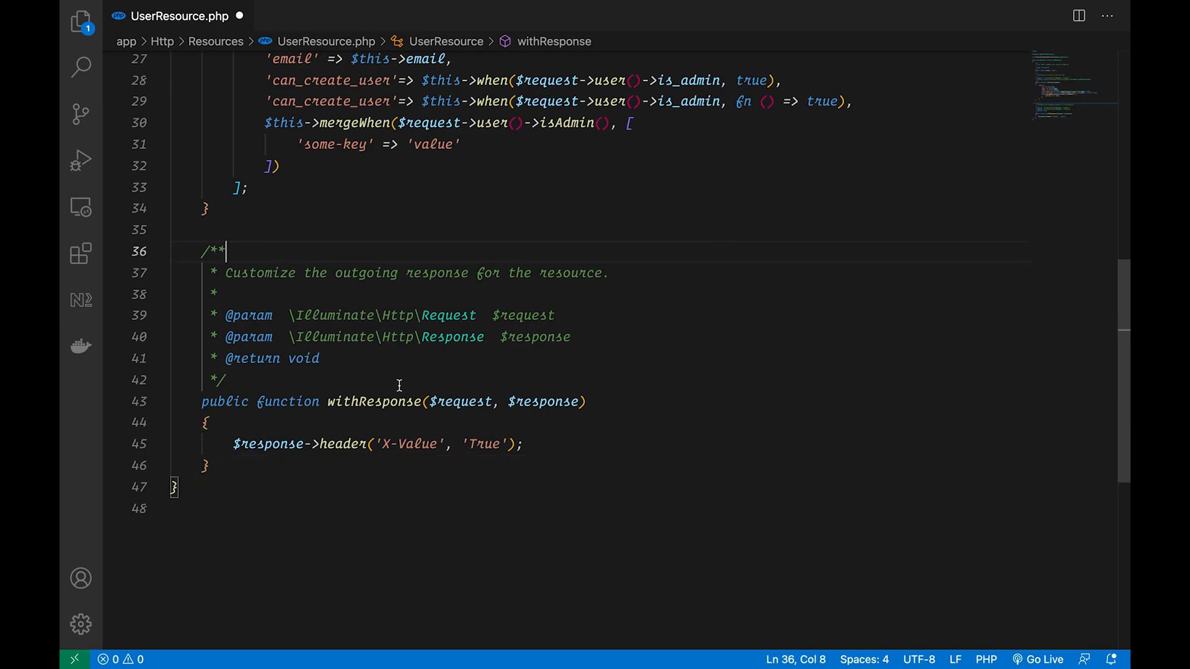
Step: Change the response header from X-Value 'True' to X-Locale 'en' and save UserResource.php
left_click(429, 444)
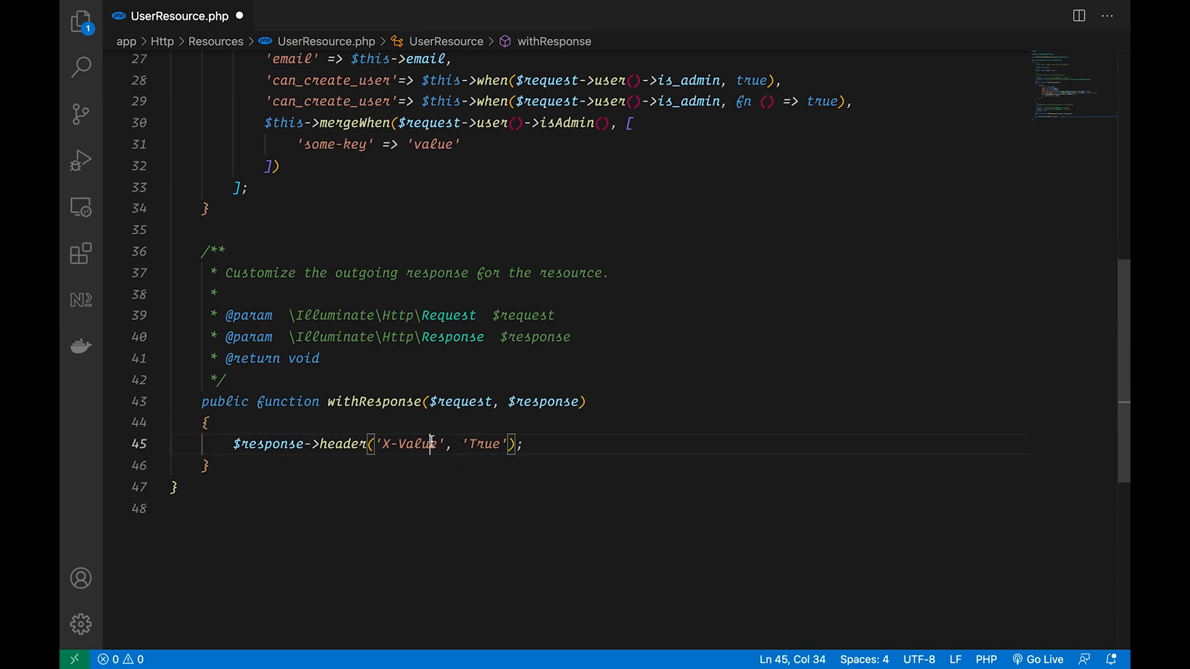
type("ocal")
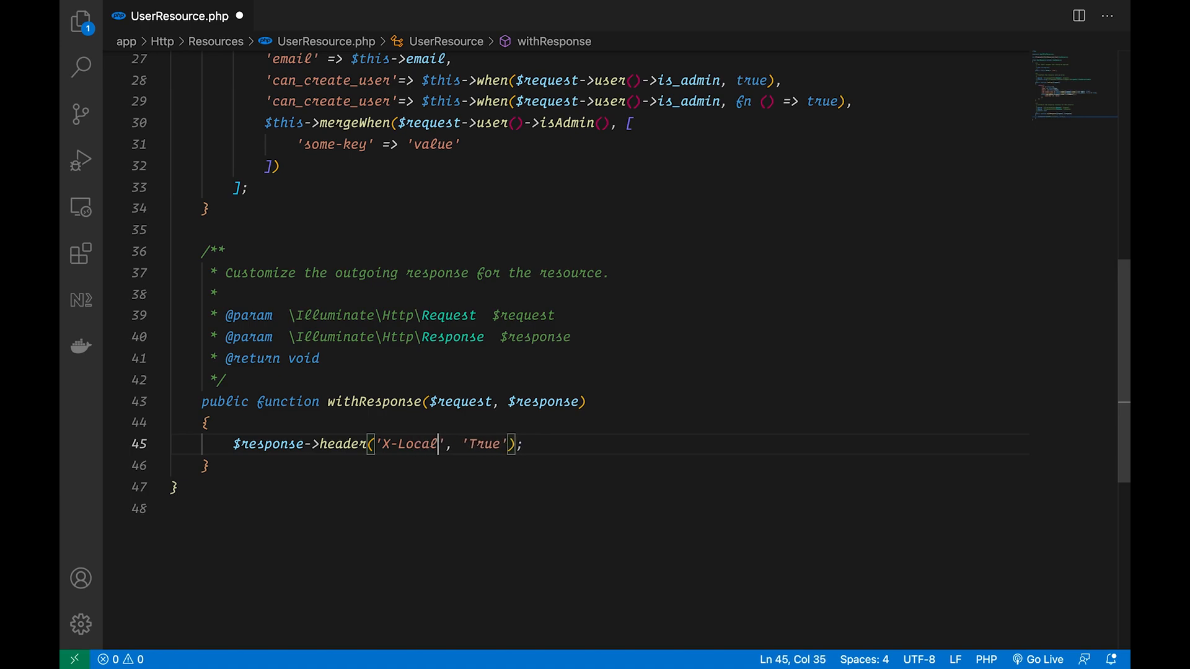
double_click(491, 444)
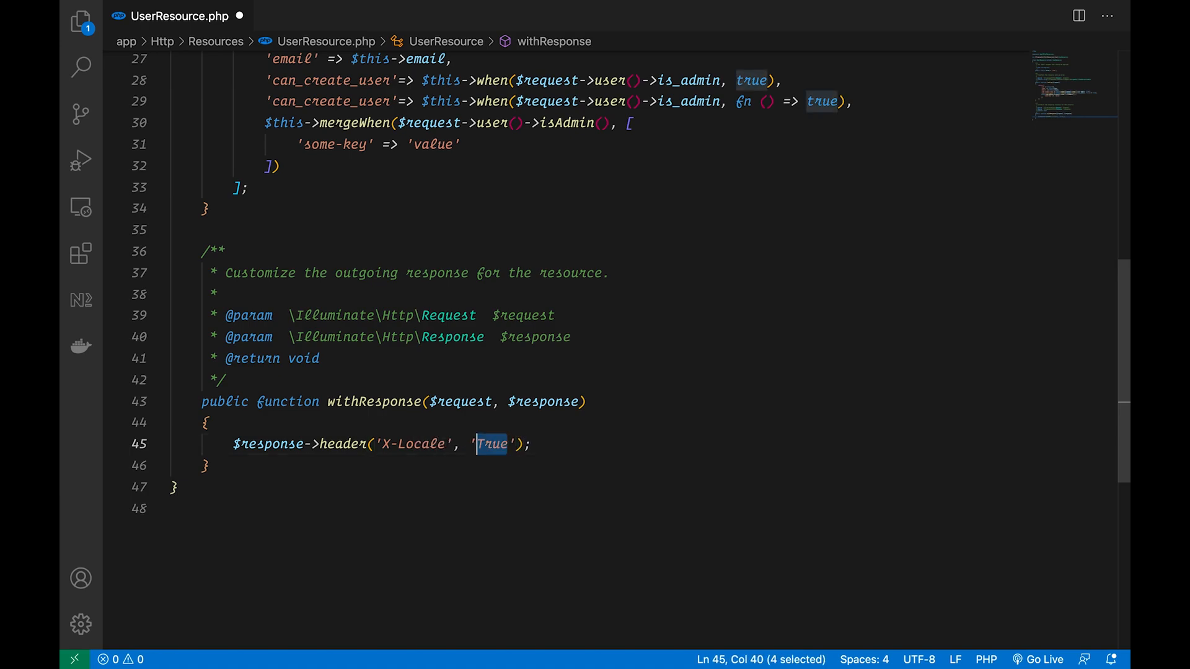
type("en")
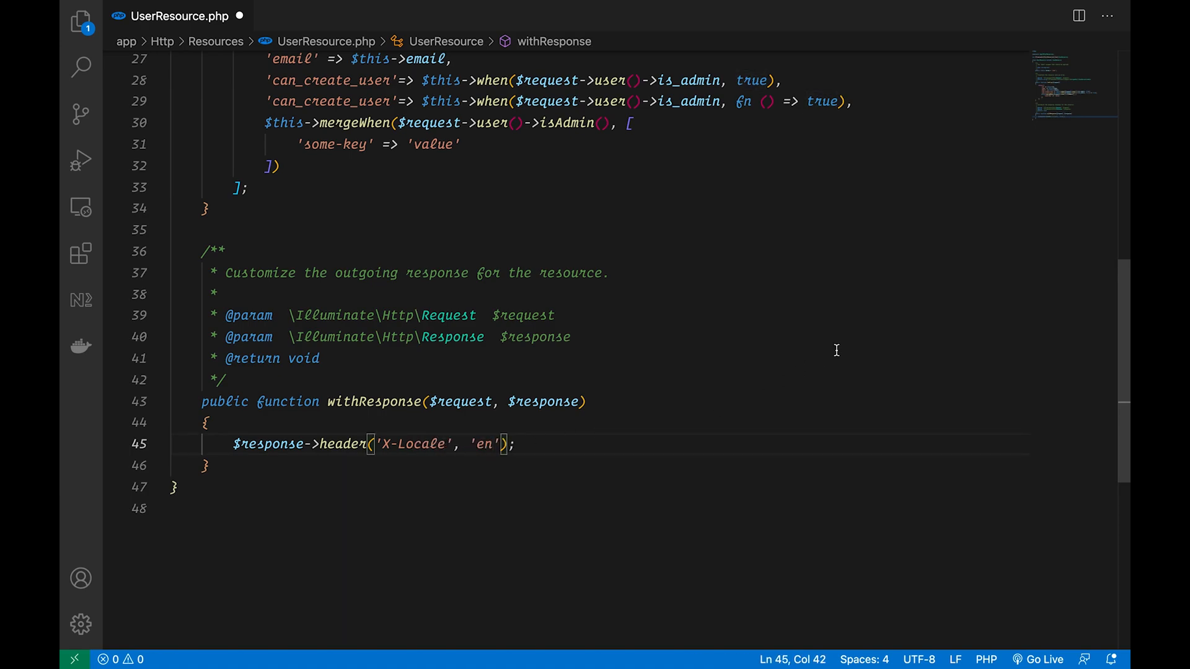
key("ctrl+s")
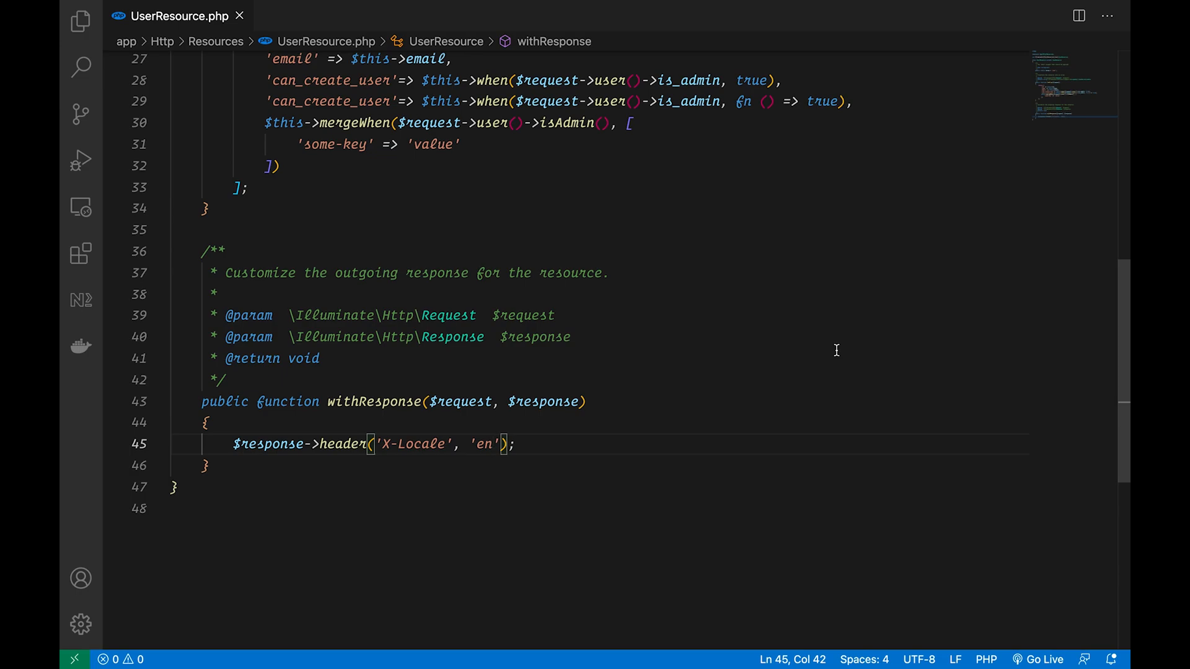